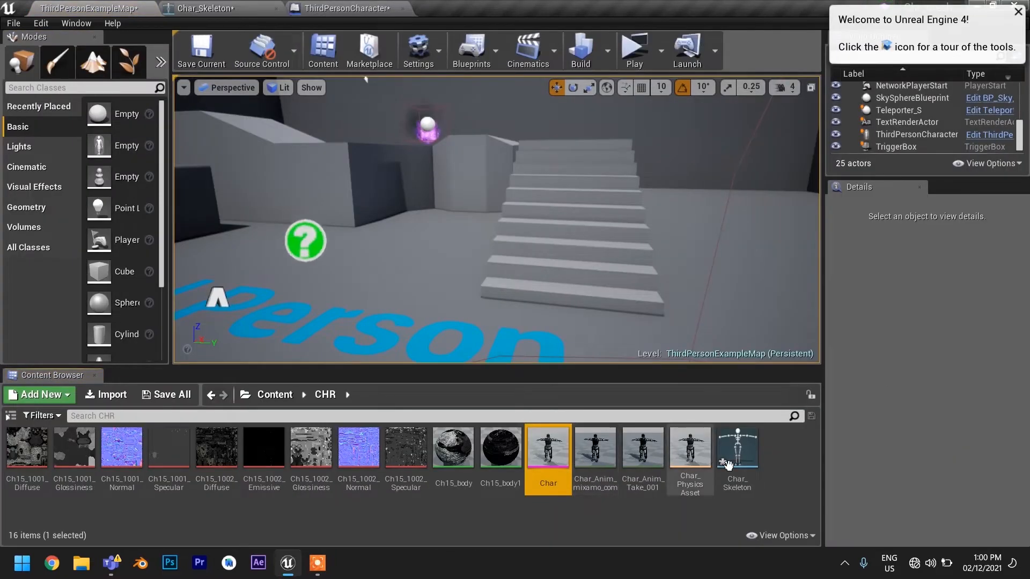
Step: Add a socket on Char_Skeleton's Head bone and name it FPS_HEAD
{"action": "left_click", "coordinate": [220, 9]}
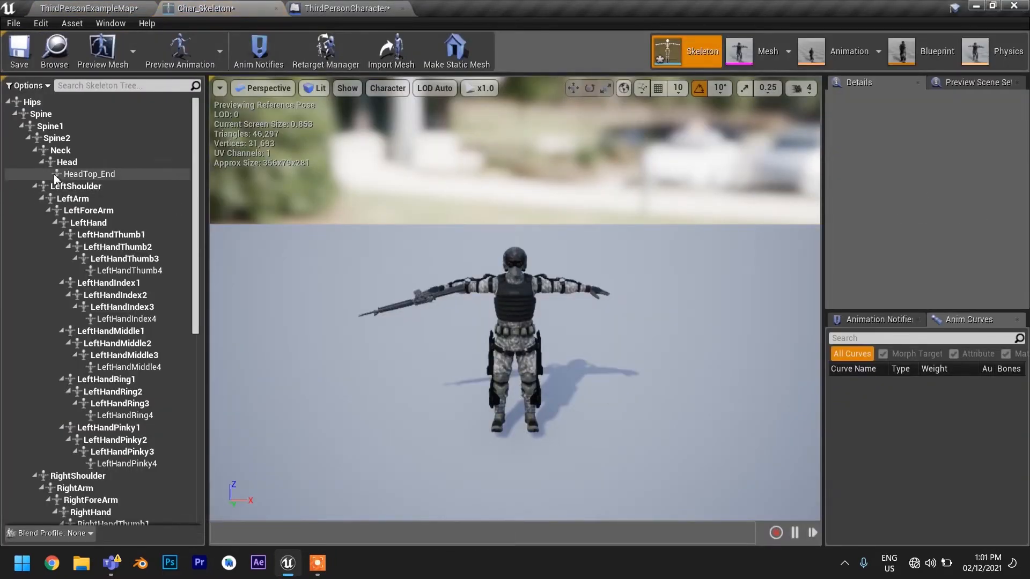
{"action": "right_click", "coordinate": [67, 162]}
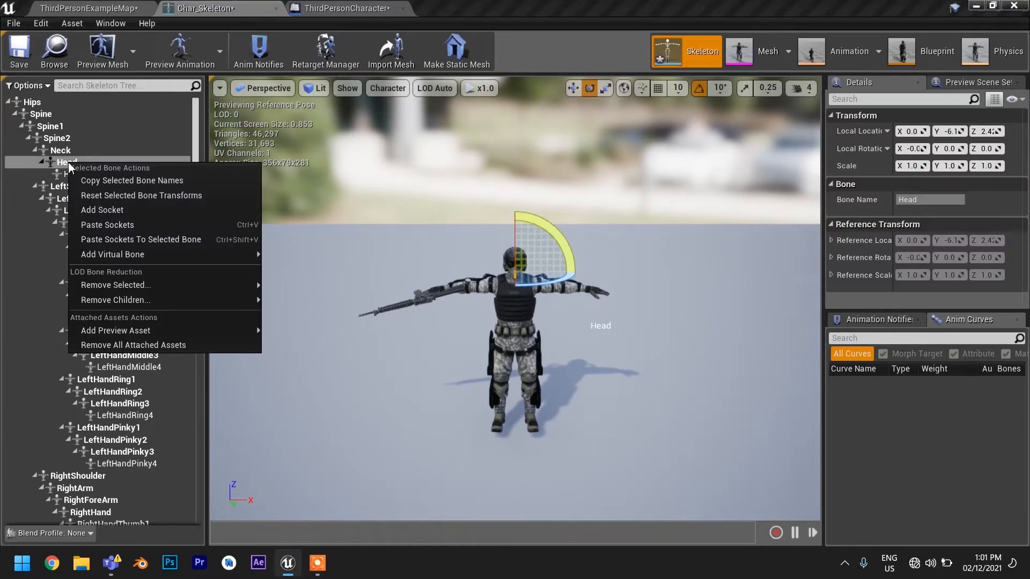
{"action": "left_click", "coordinate": [102, 210]}
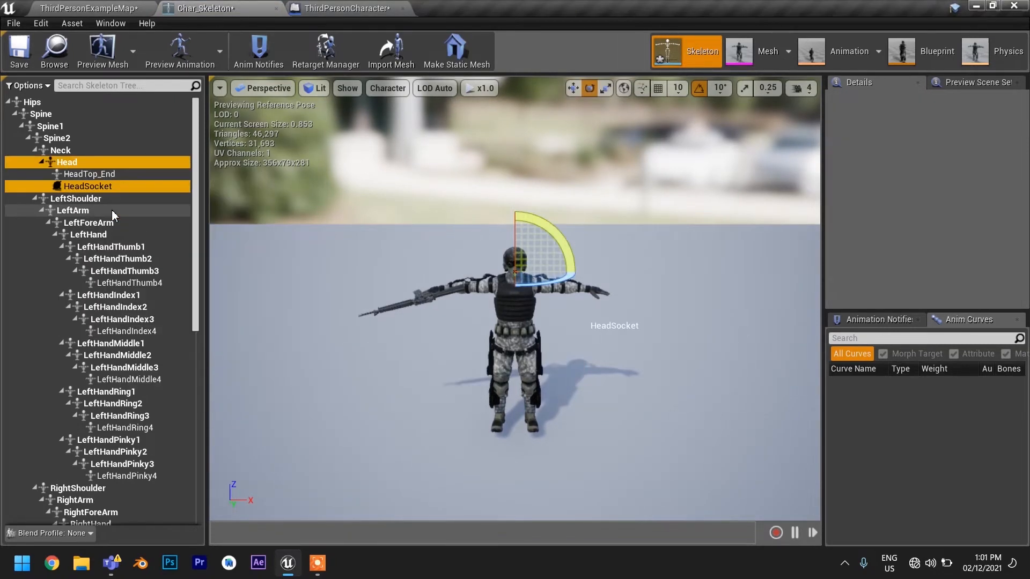
{"action": "mouse_move", "coordinate": [99, 191]}
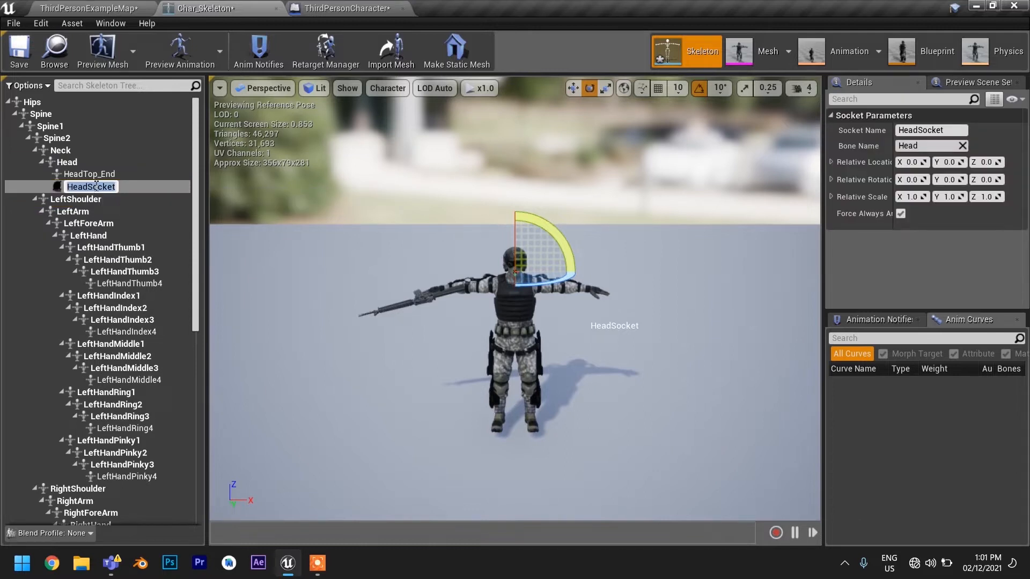
{"action": "type", "text": "FPS"}
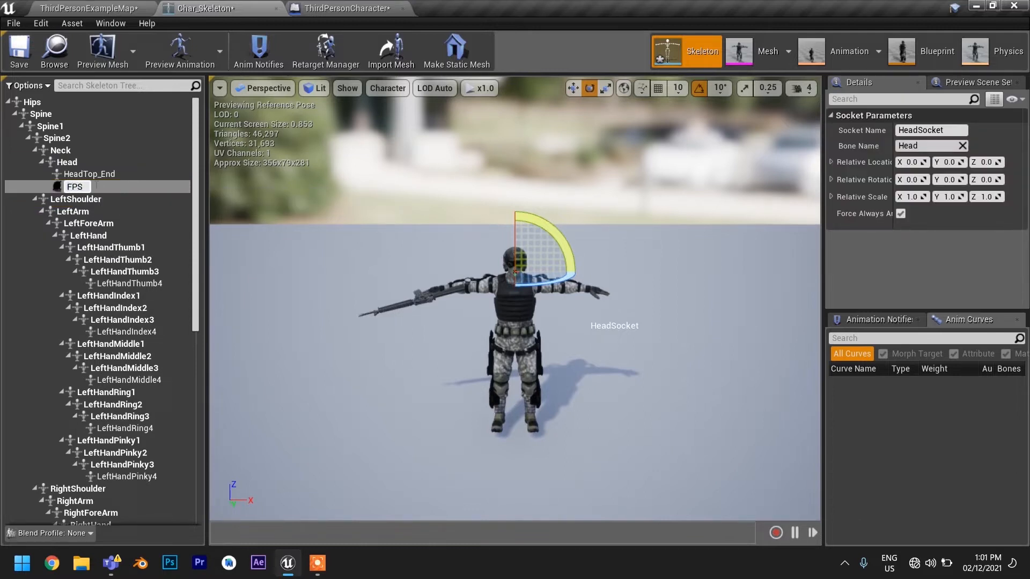
{"action": "type", "text": "_HEAD"}
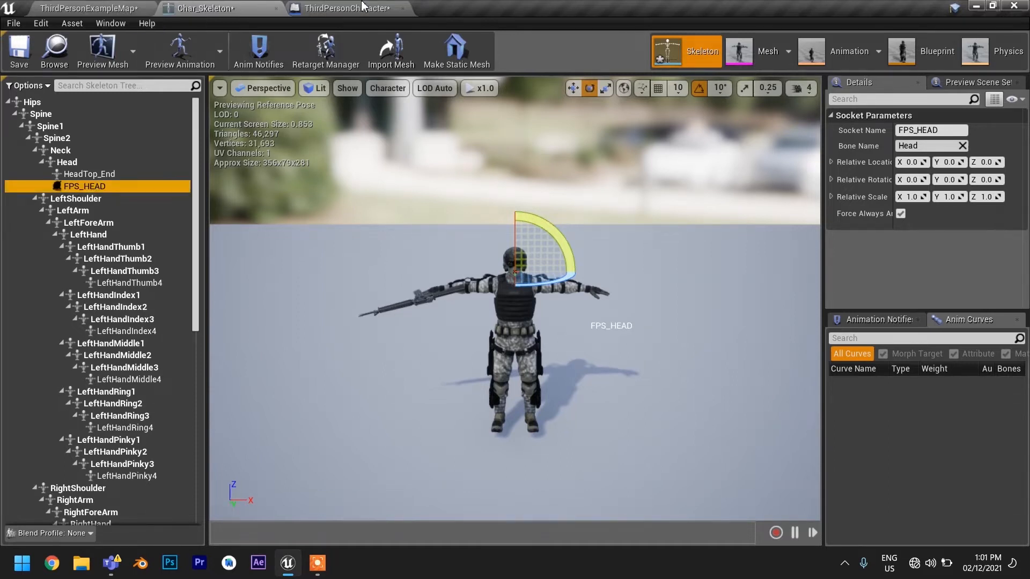
Step: Add a Camera component named FPS_Camera under the Mesh in ThirdPersonCharacter
{"action": "left_click", "coordinate": [342, 8]}
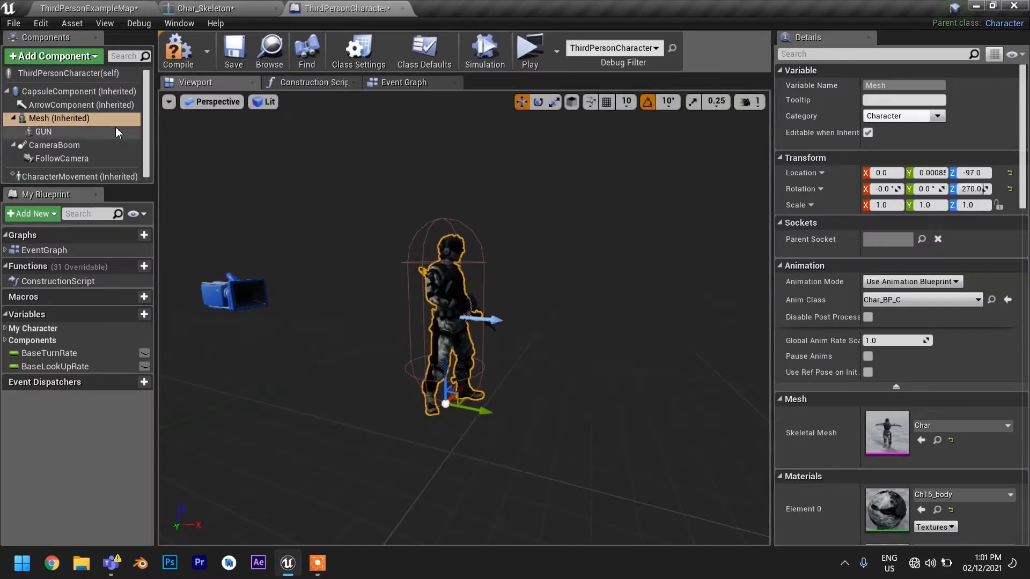
{"action": "mouse_move", "coordinate": [99, 122]}
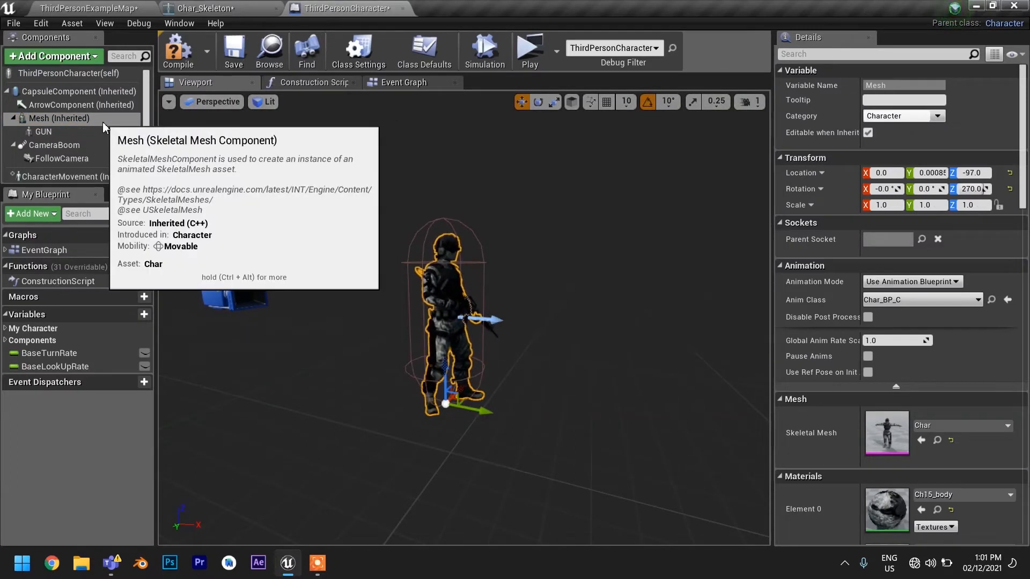
{"action": "right_click", "coordinate": [59, 118]}
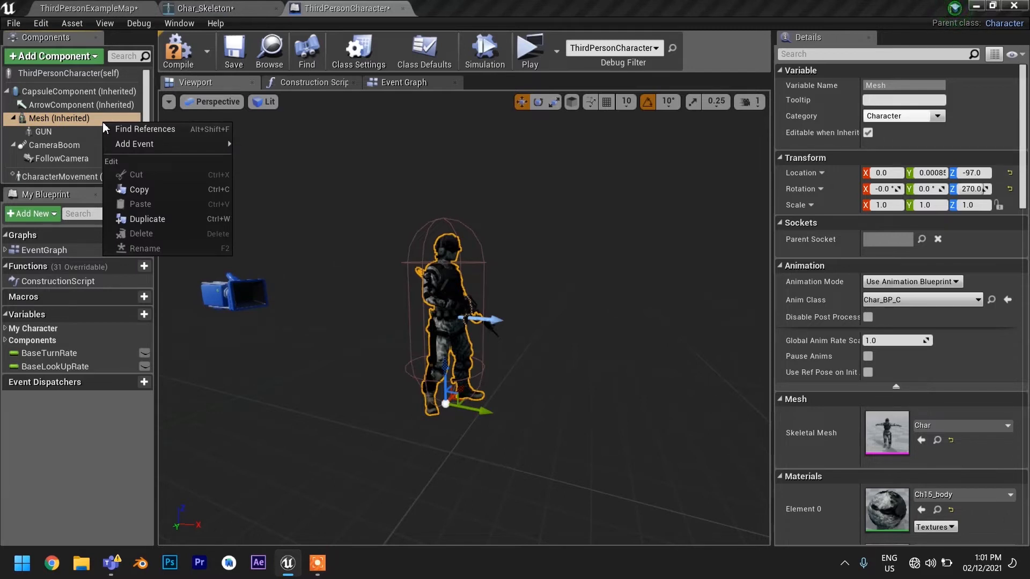
{"action": "left_click", "coordinate": [53, 56]}
{"action": "type", "text": "cam"}
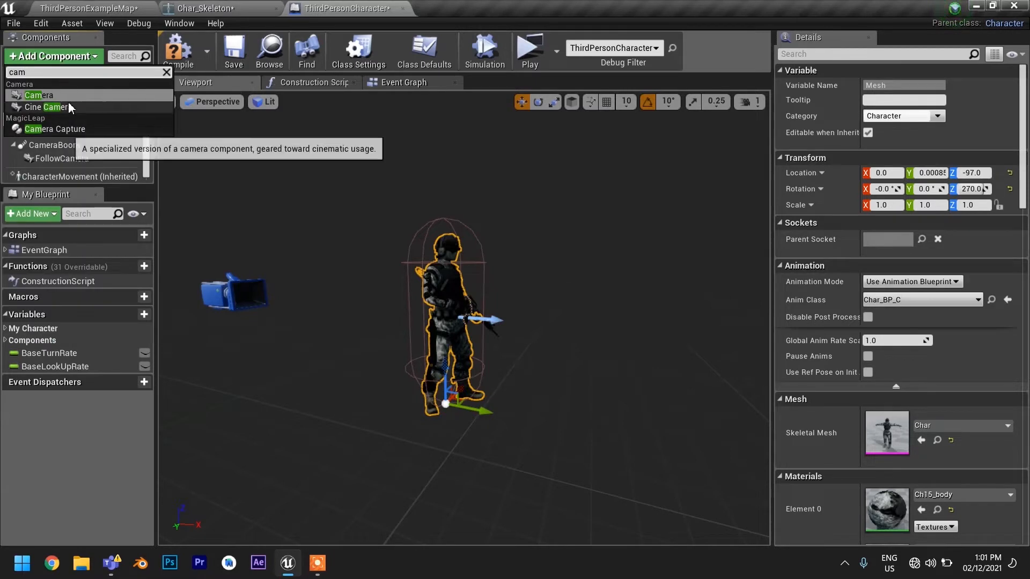
{"action": "left_click", "coordinate": [48, 108]}
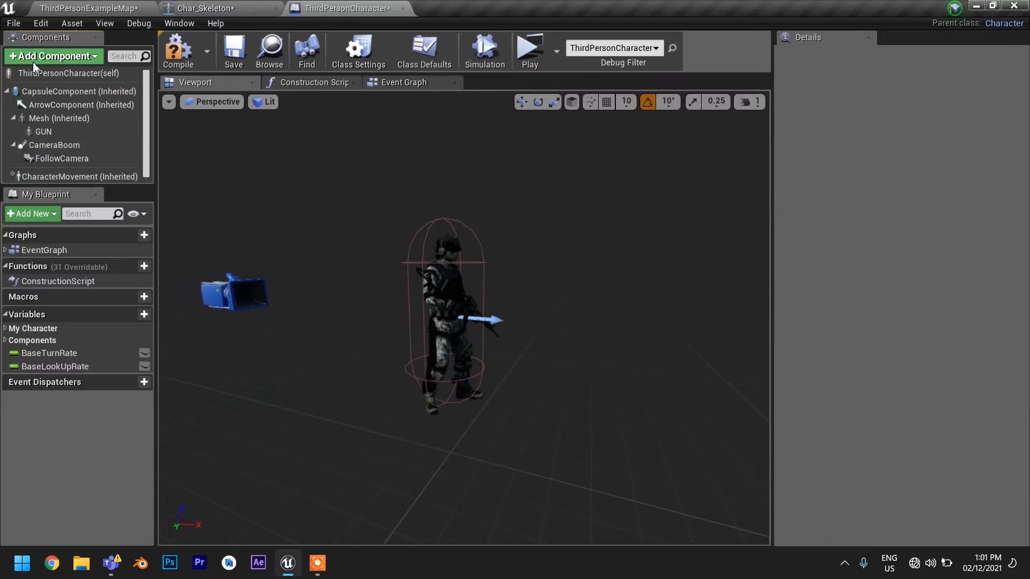
{"action": "type", "text": "cam"}
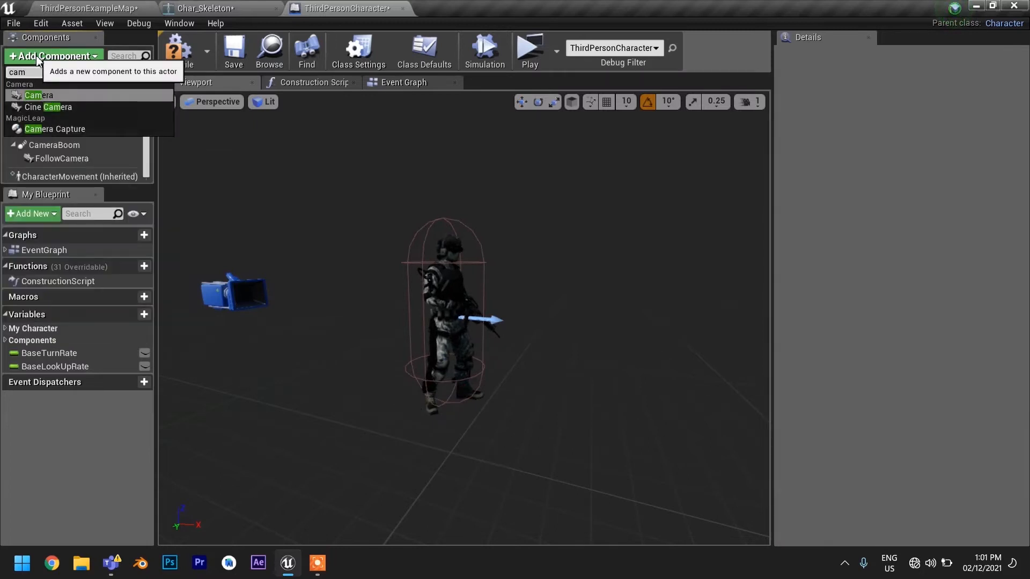
{"action": "left_click", "coordinate": [38, 96]}
{"action": "type", "text": "FPS_Camera"}
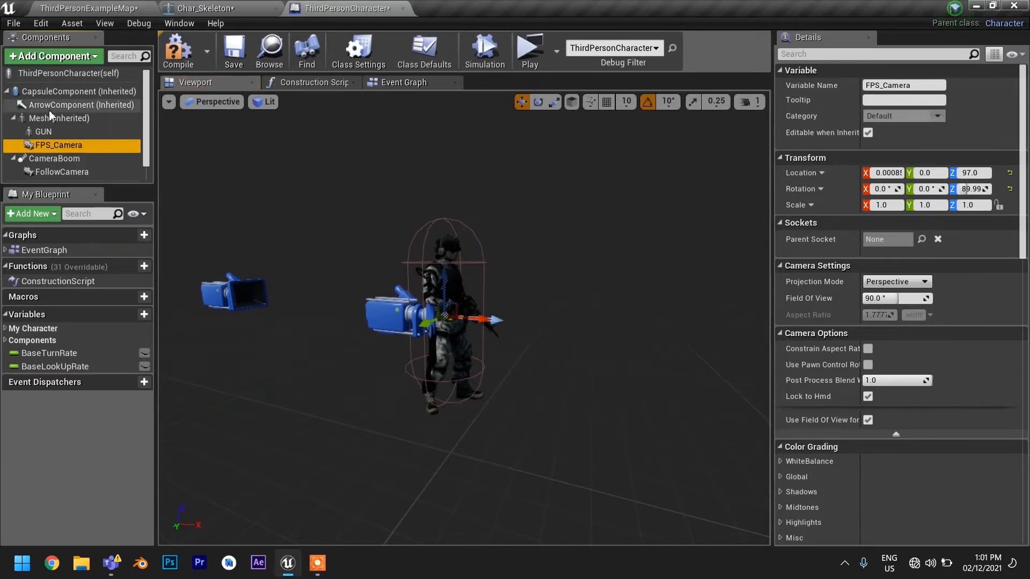
Step: Parent FPS_Camera to the FPS_HEAD socket, move it to the face, and enable Use Pawn Control Rotation
{"action": "left_click", "coordinate": [922, 239]}
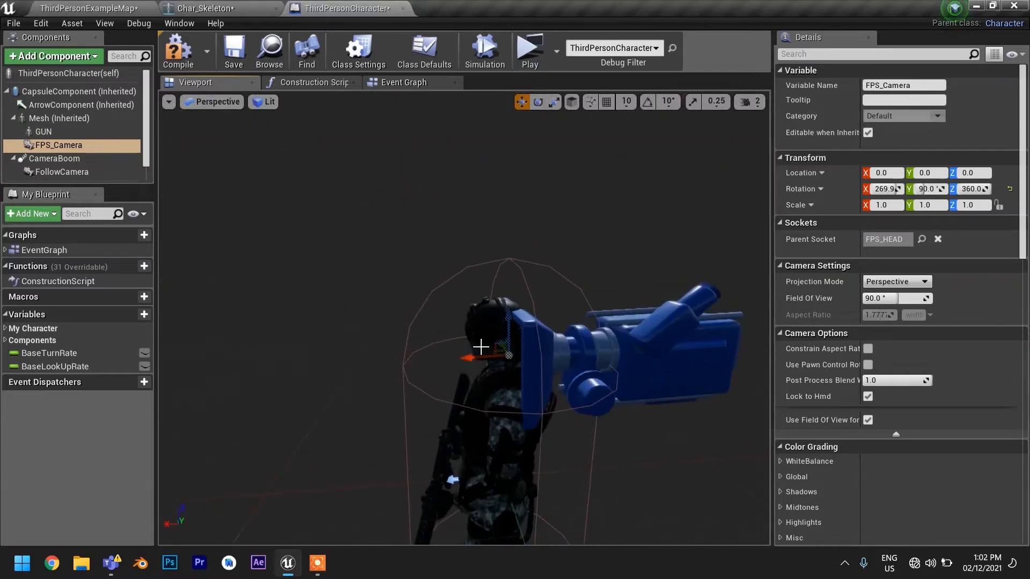
{"action": "left_click_drag", "start_coordinate": [479, 347], "coordinate": [391, 286]}
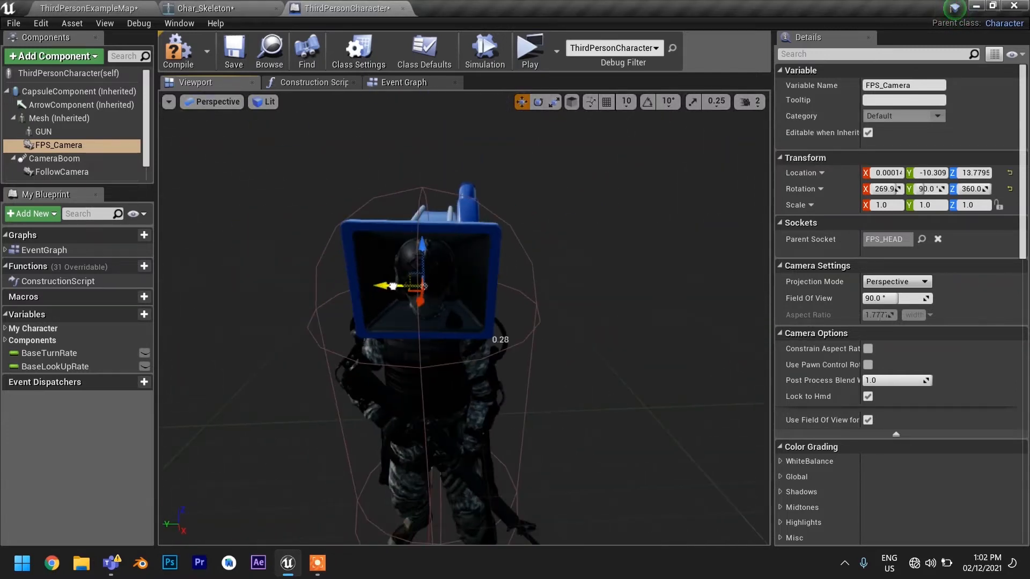
{"action": "left_click_drag", "start_coordinate": [394, 286], "coordinate": [374, 284]}
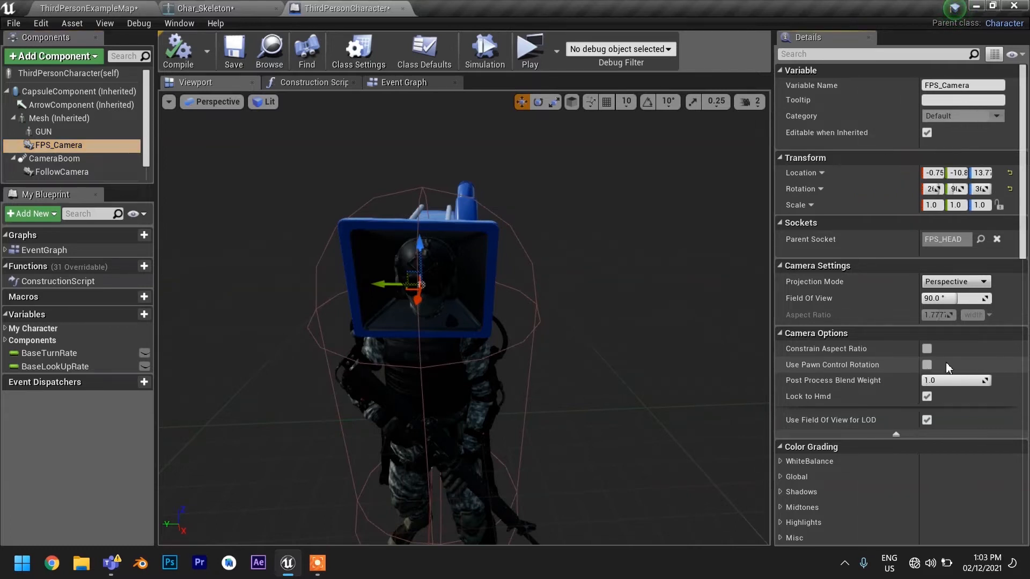
{"action": "left_click", "coordinate": [928, 366]}
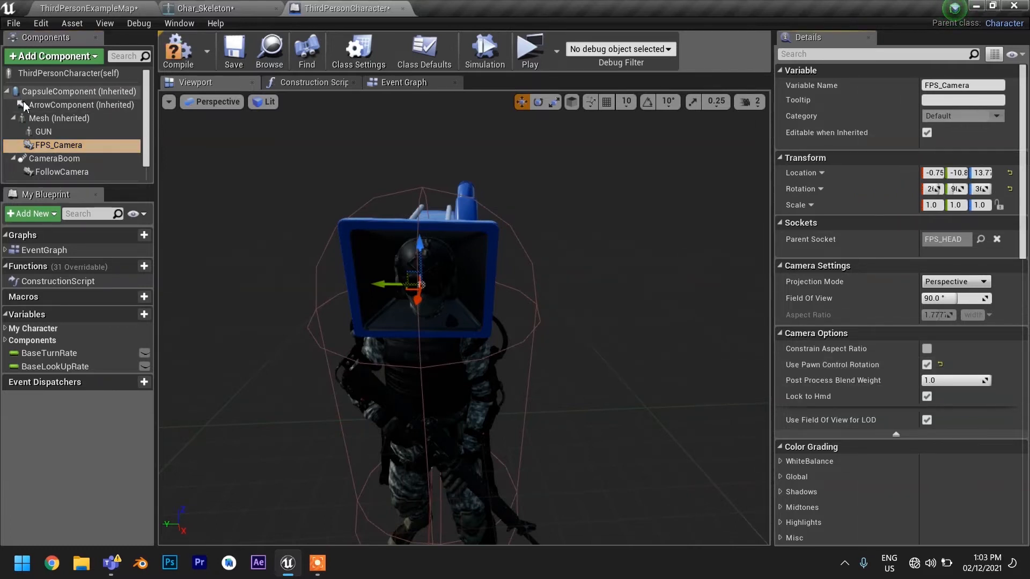
{"action": "left_click", "coordinate": [59, 118]}
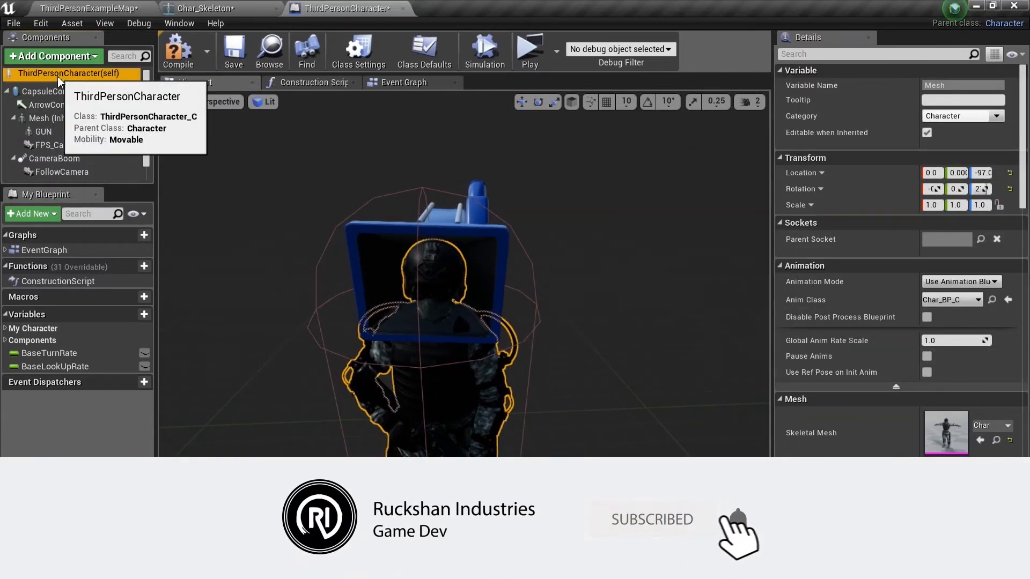
Step: Show the blueprint's Class Defaults in the Details panel
{"action": "left_click", "coordinate": [424, 51]}
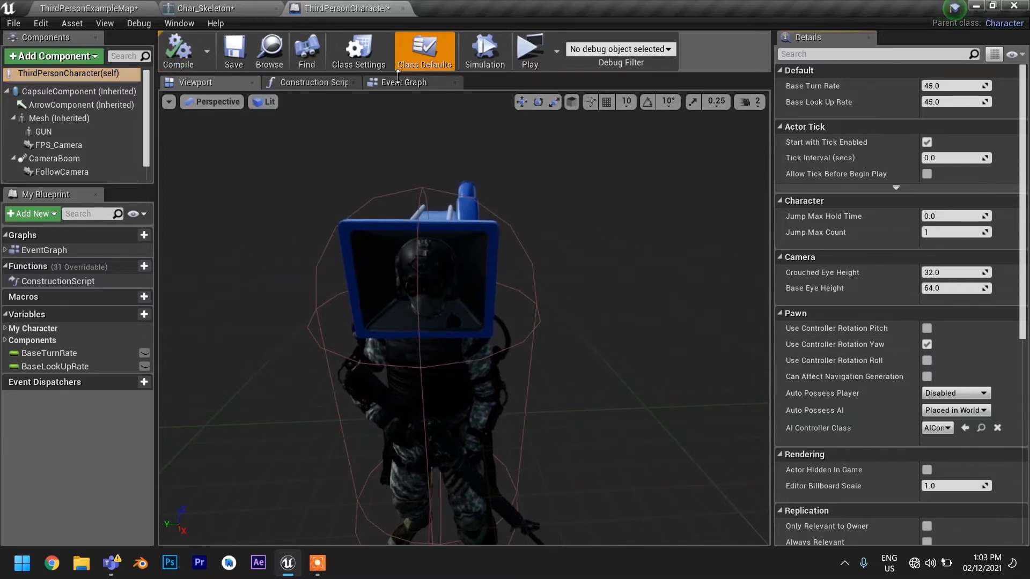
Step: Add an E key event node to the character's Event Graph
{"action": "left_click", "coordinate": [404, 82]}
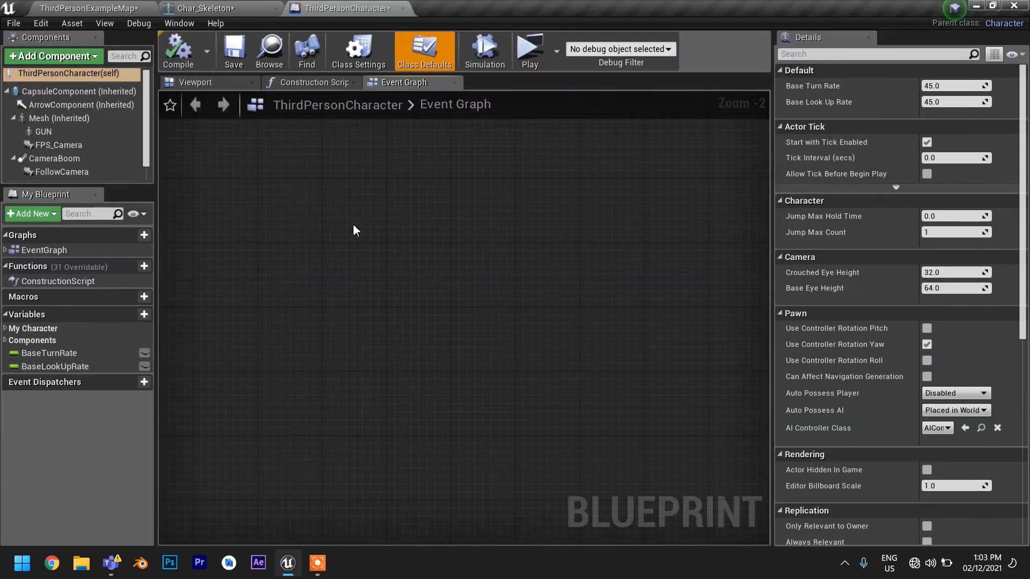
{"action": "scroll", "scroll_direction": "down", "scroll_amount": 3}
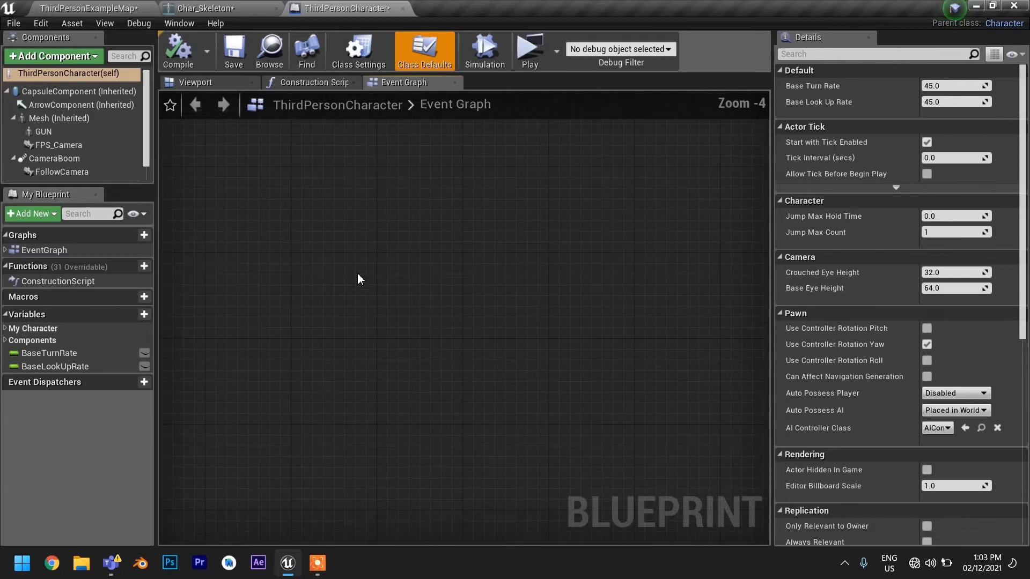
{"action": "right_click", "coordinate": [358, 278]}
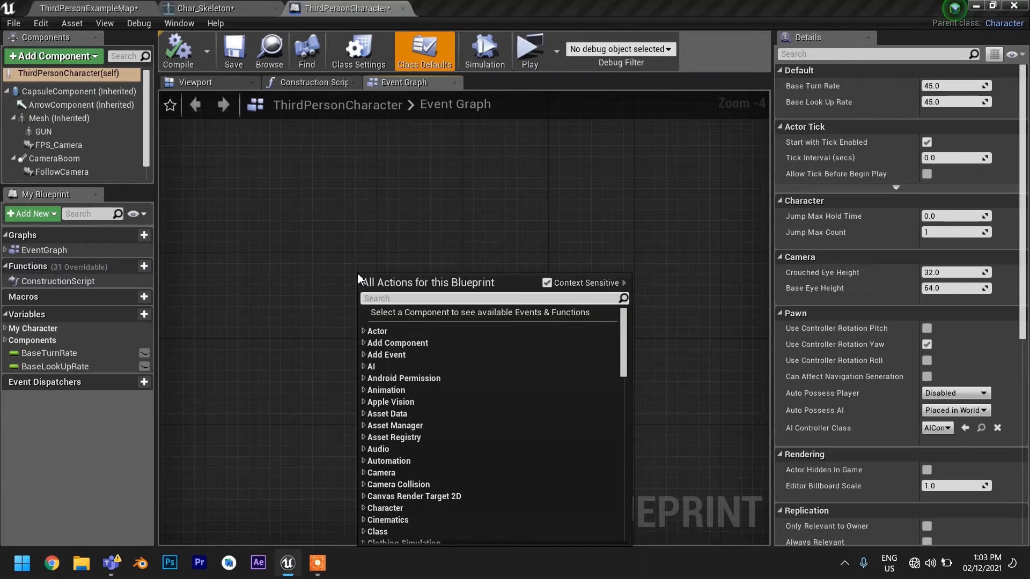
{"action": "type", "text": "E key"}
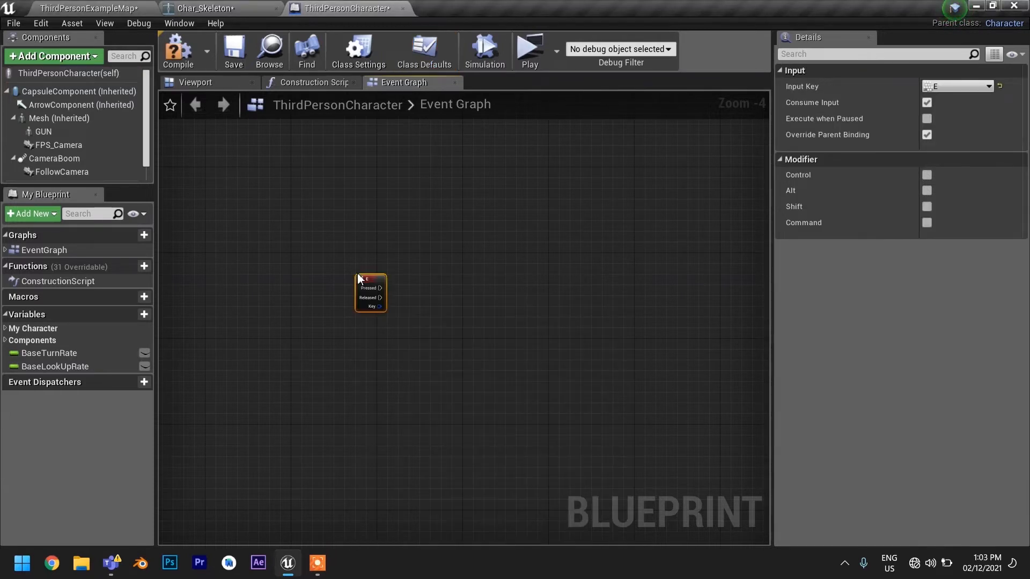
Step: Drive a FlipFlop from E Pressed, with A calling Toggle Active on FPS_Camera
{"action": "left_click_drag", "start_coordinate": [397, 290], "coordinate": [476, 290]}
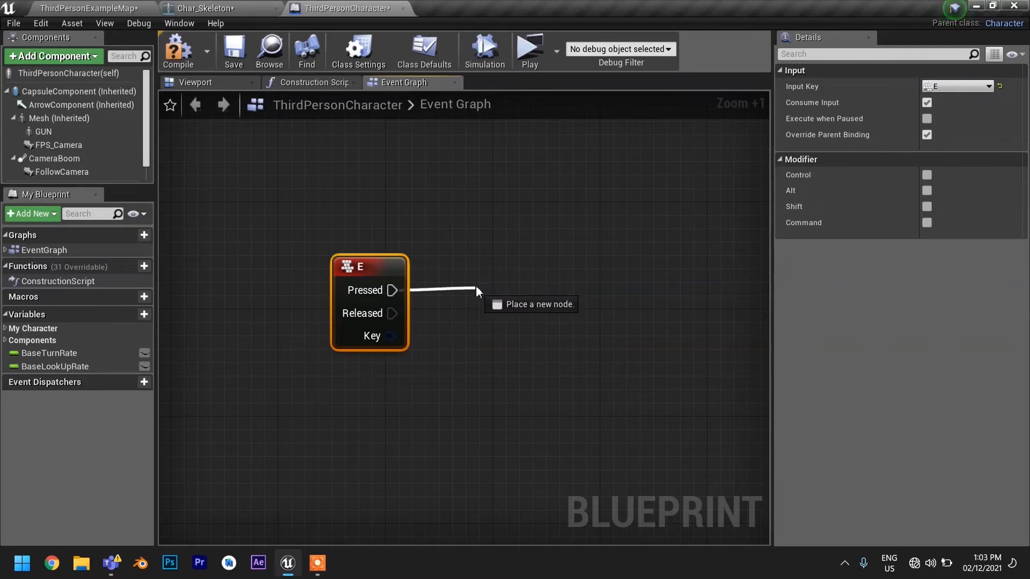
{"action": "type", "text": "Fli"}
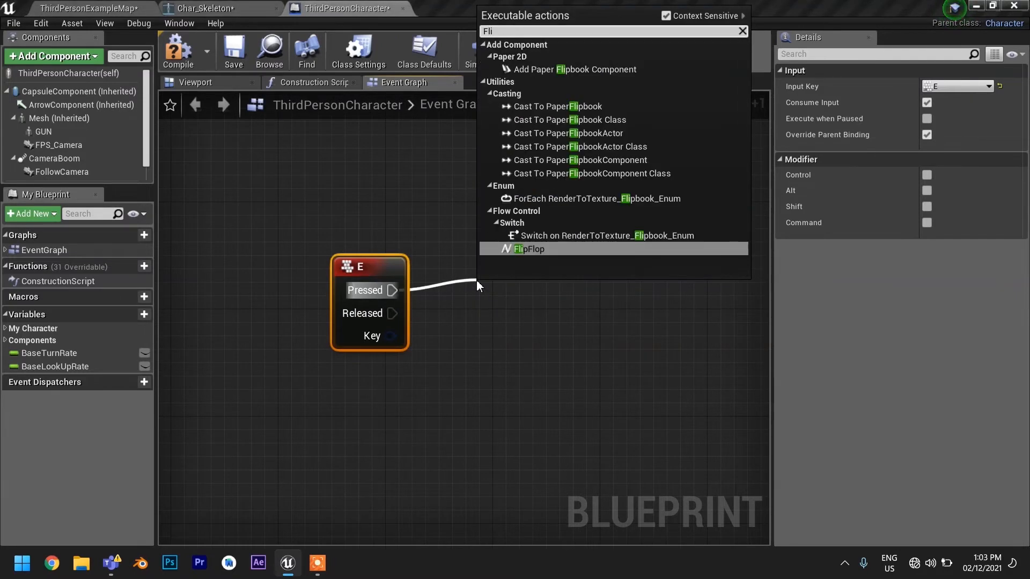
{"action": "left_click", "coordinate": [529, 248]}
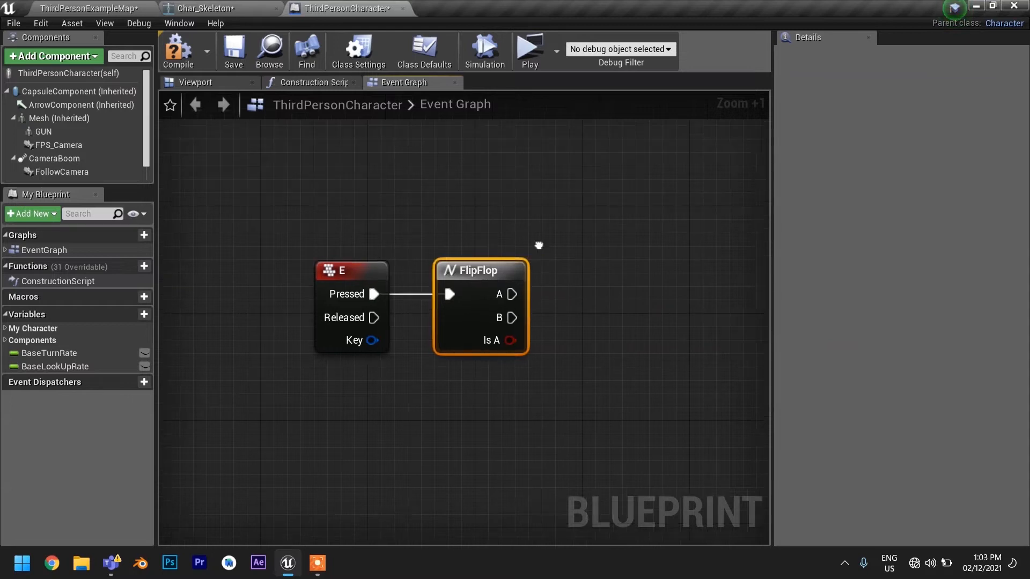
{"action": "left_click", "coordinate": [59, 146]}
{"action": "type", "text": "T"}
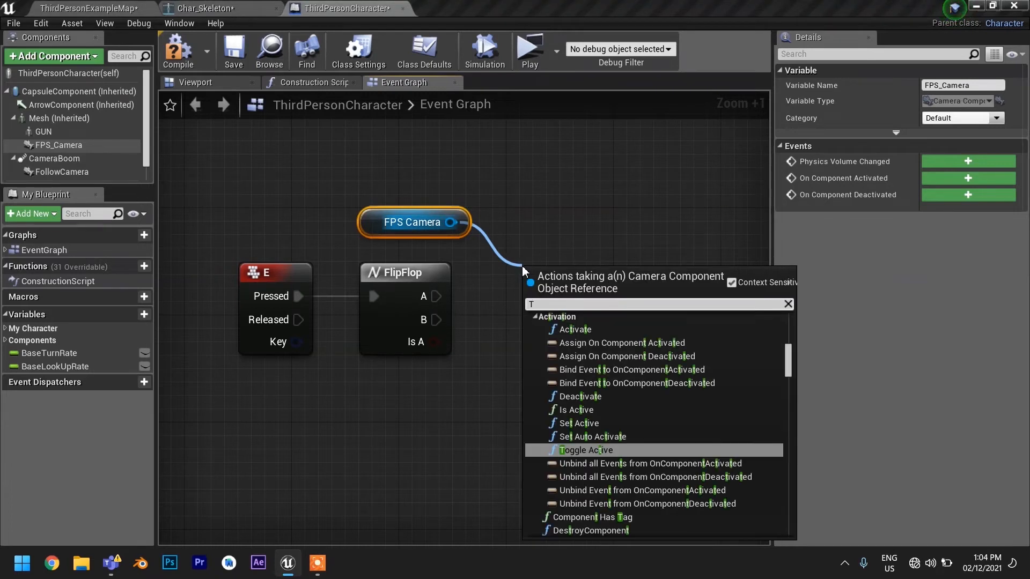
{"action": "left_click", "coordinate": [585, 450]}
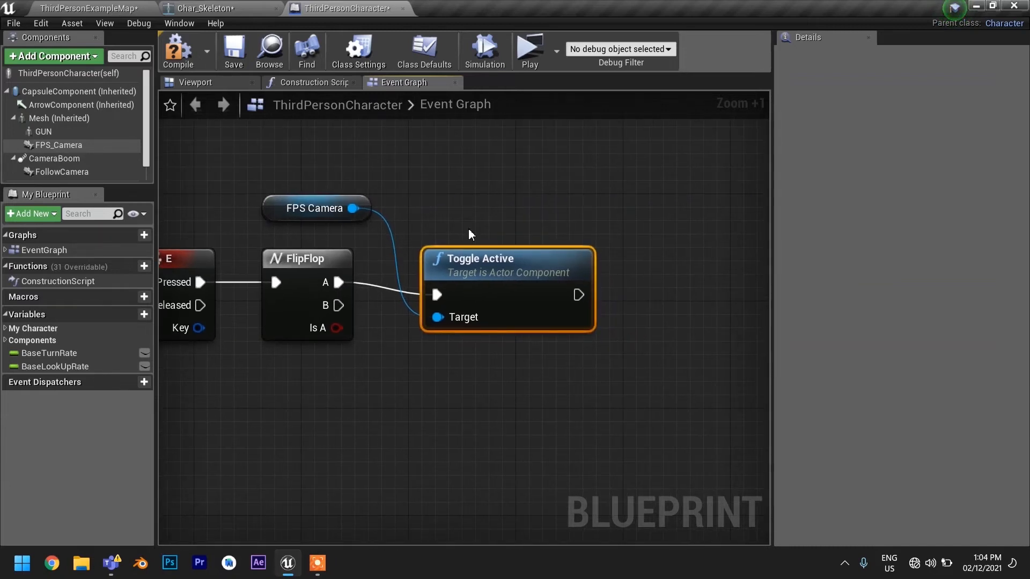
{"action": "mouse_move", "coordinate": [578, 295]}
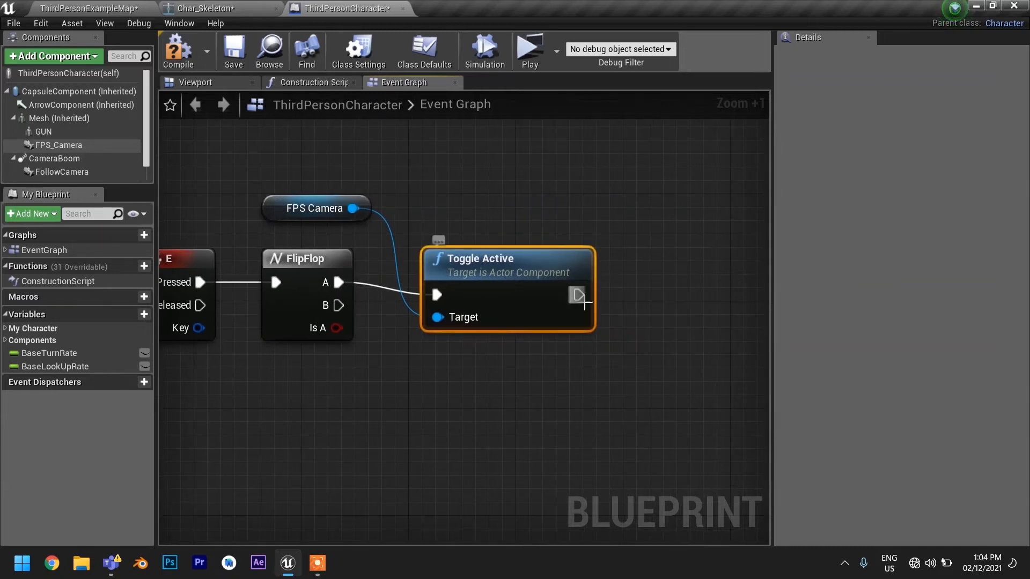
Step: Add SET Use Controller Rotation Yaw after Toggle Active and connect FlipFlop B to a second Toggle Active
{"action": "left_click_drag", "start_coordinate": [576, 294], "coordinate": [650, 288]}
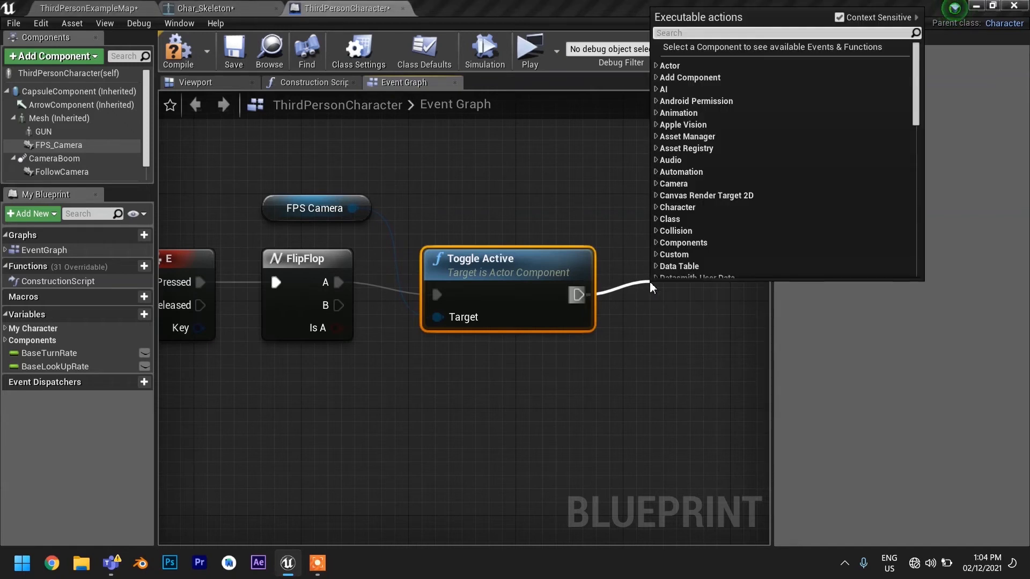
{"action": "type", "text": "use"}
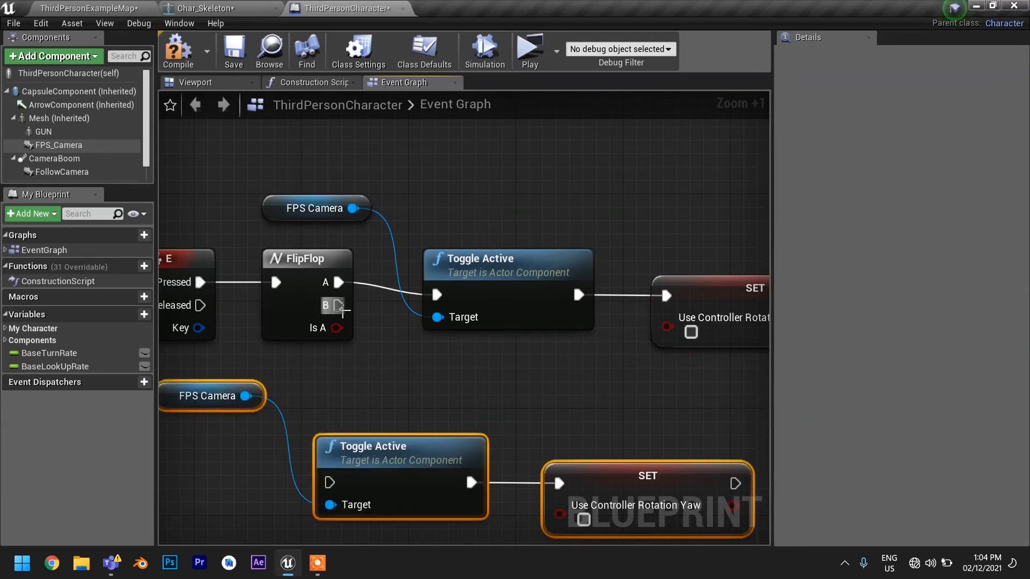
{"action": "left_click_drag", "start_coordinate": [340, 305], "coordinate": [328, 483]}
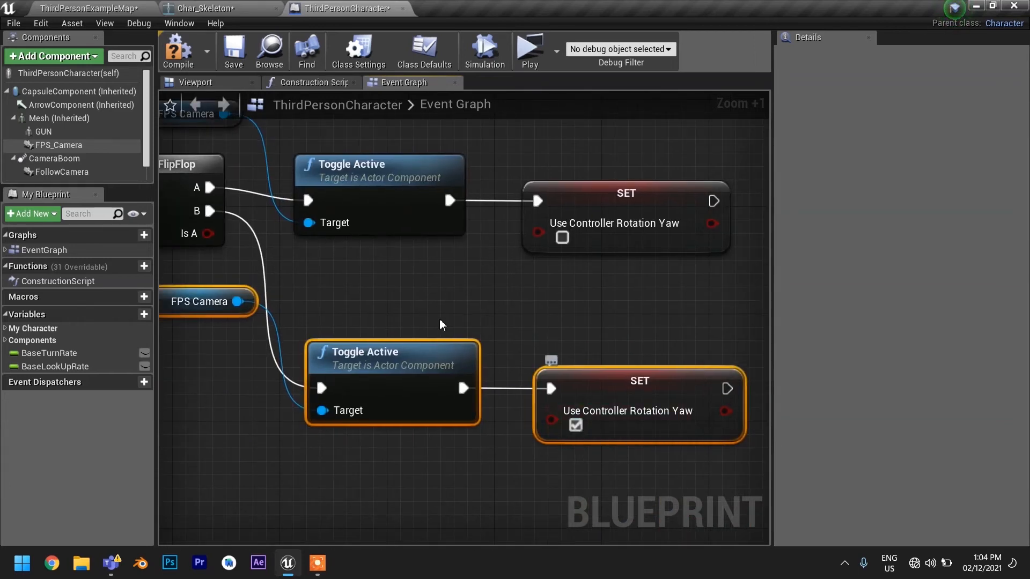
{"action": "scroll", "scroll_direction": "down", "scroll_amount": 3}
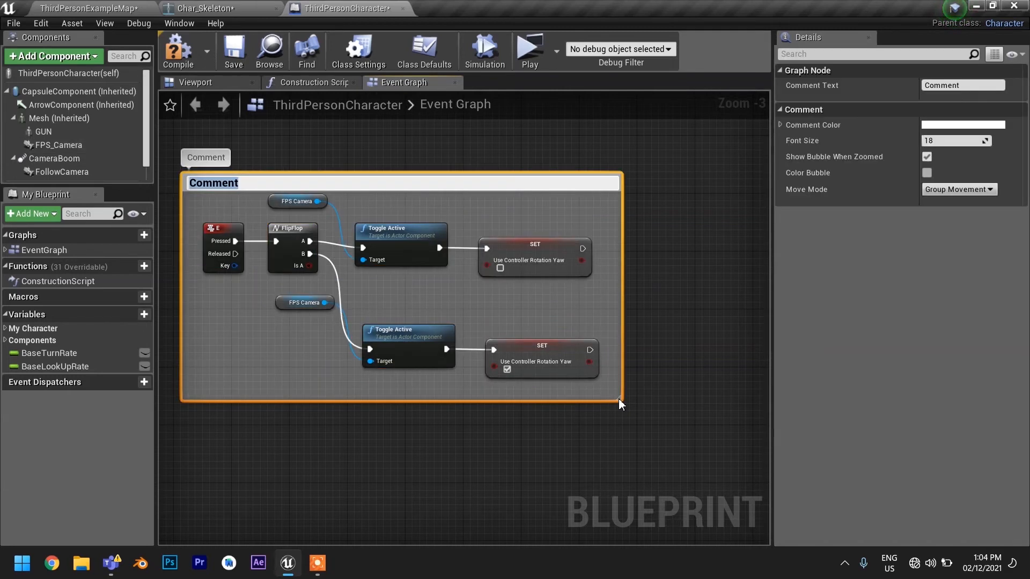
Step: Title the comment 'FPS TO TPS' and compile the blueprint
{"action": "type", "text": "FPS TO TPS"}
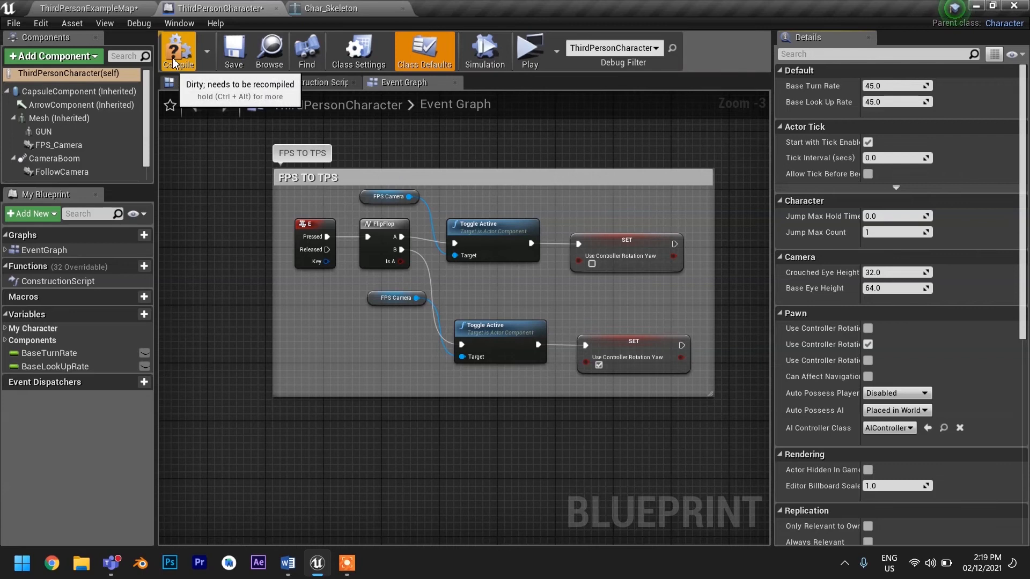
{"action": "left_click", "coordinate": [178, 51]}
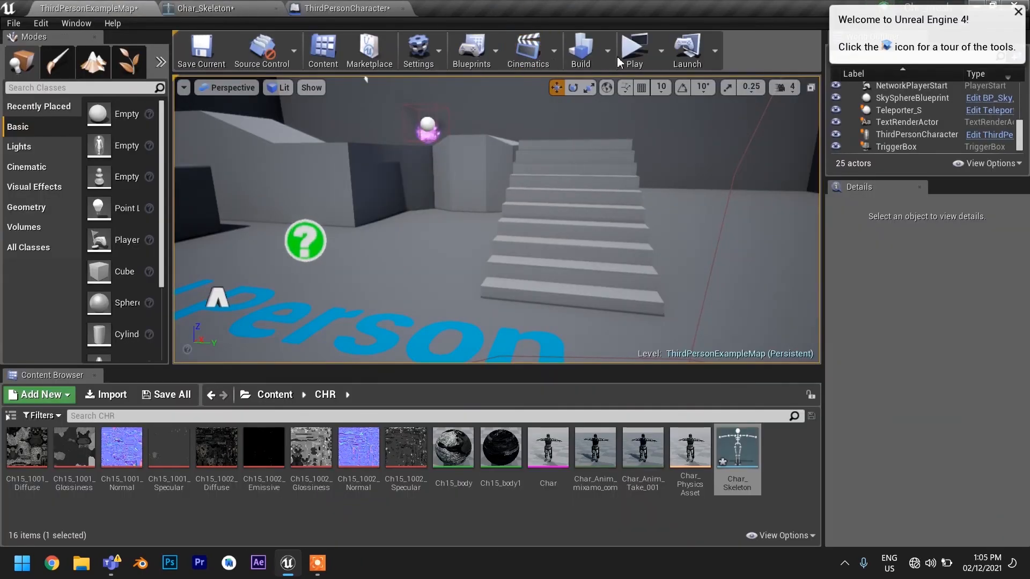
{"action": "left_click", "coordinate": [633, 51]}
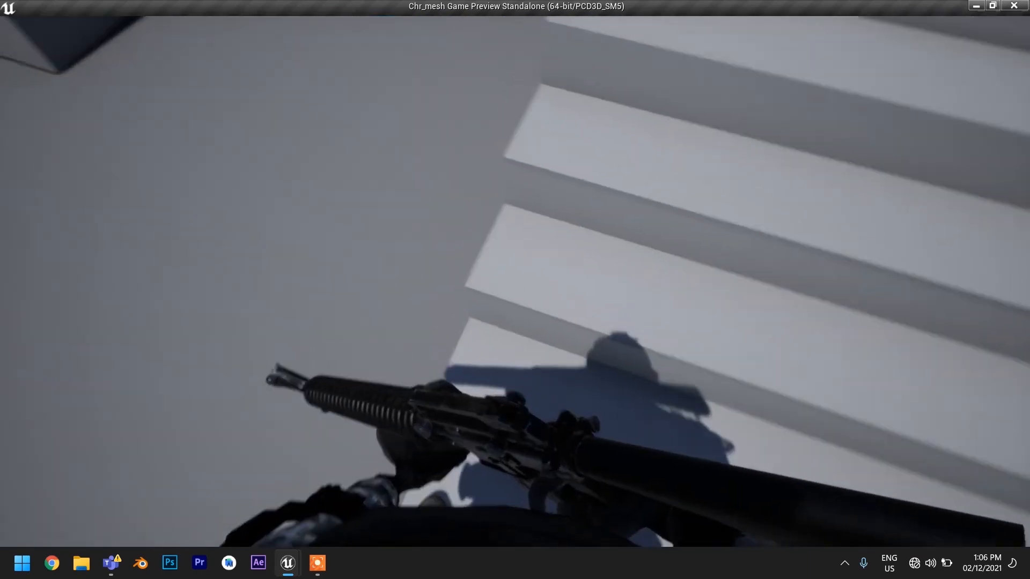
{"action": "left_click", "coordinate": [1022, 6]}
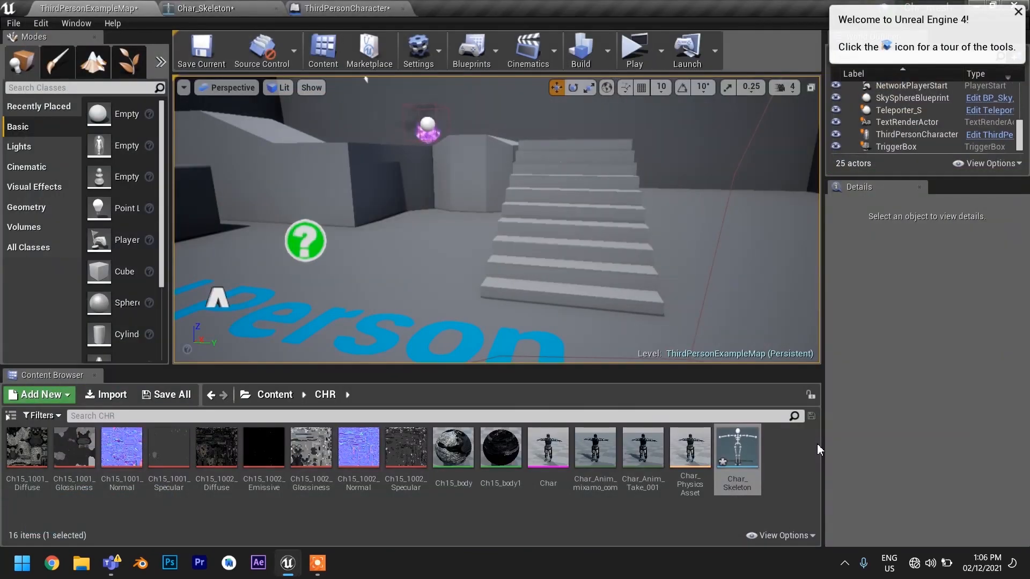